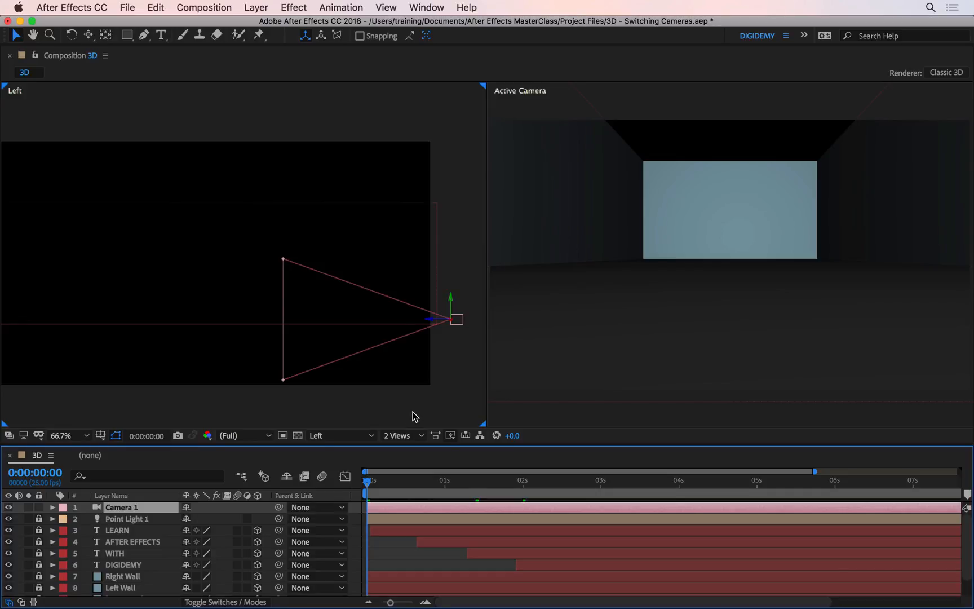
pyautogui.moveTo(413, 415)
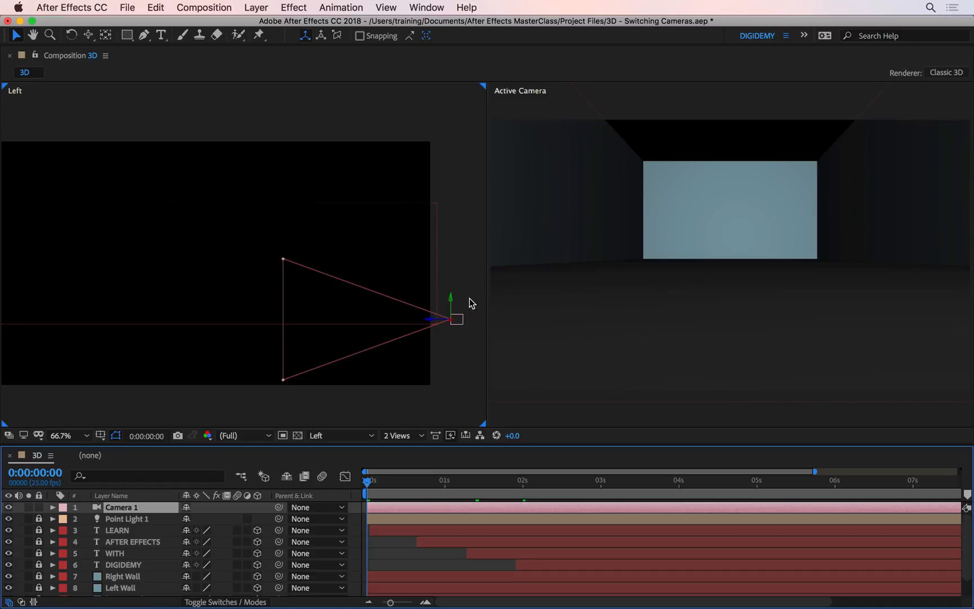
pyautogui.moveTo(455, 283)
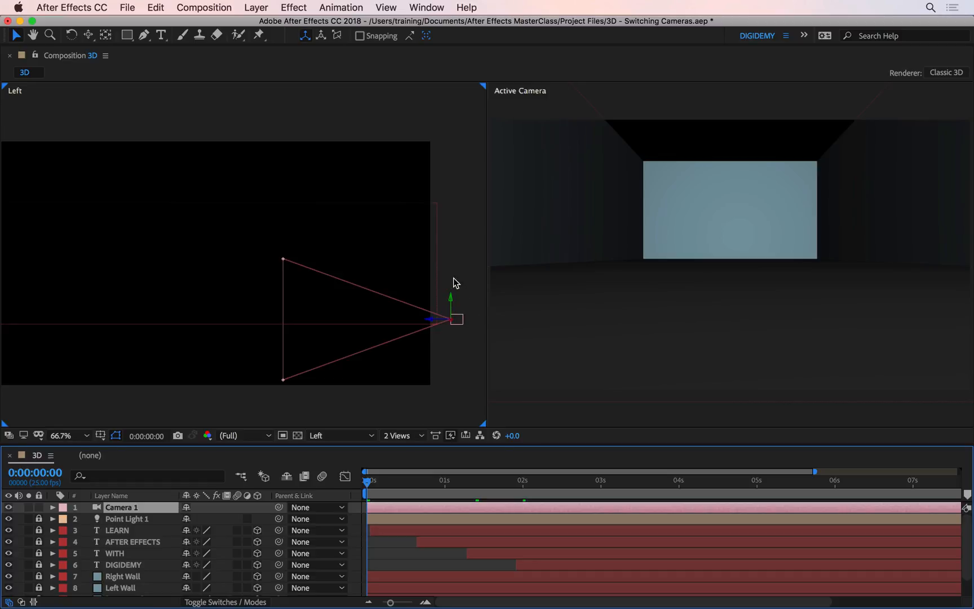
# Keyframe Camera 1's Position forward down the corridor, with the last key at 2:09.
pyautogui.click(53, 507)
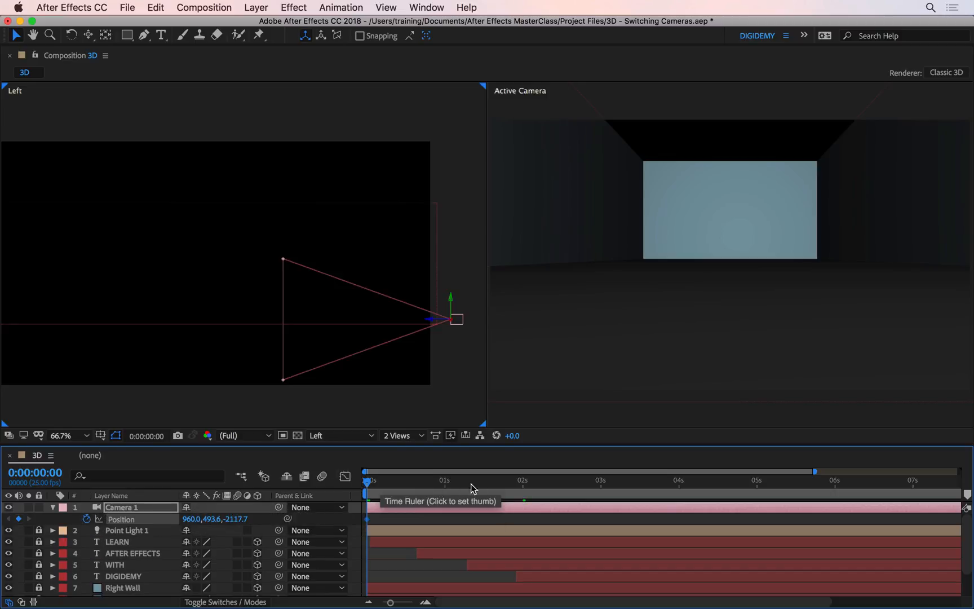
pyautogui.click(483, 482)
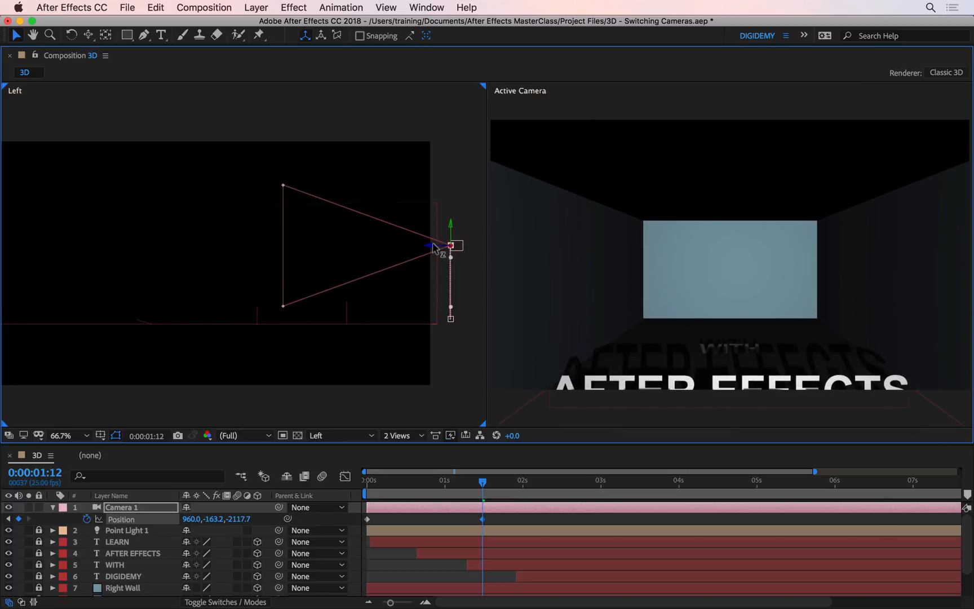
pyautogui.moveTo(435, 247); pyautogui.dragTo(423, 252)
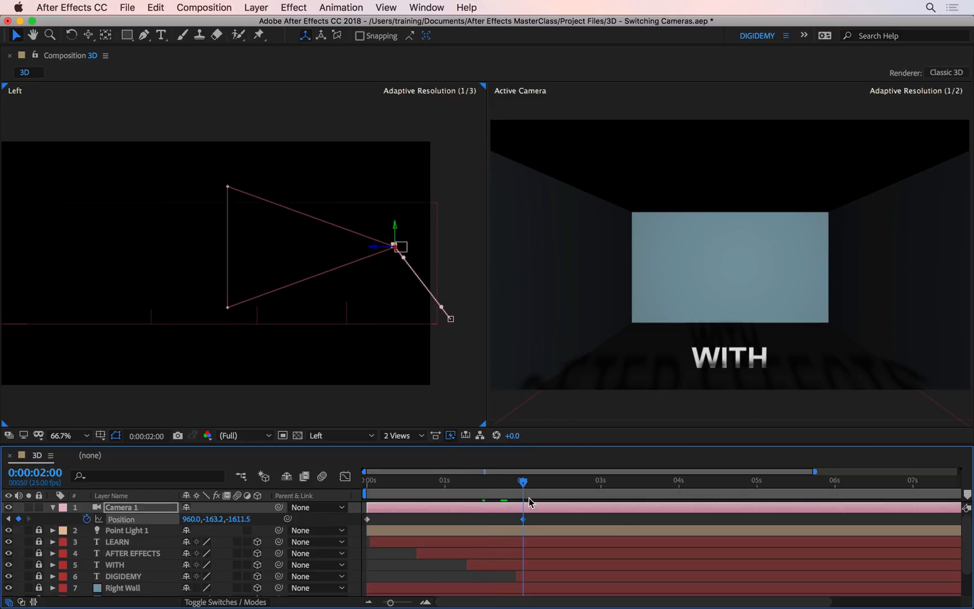
pyautogui.moveTo(524, 482); pyautogui.dragTo(541, 482)
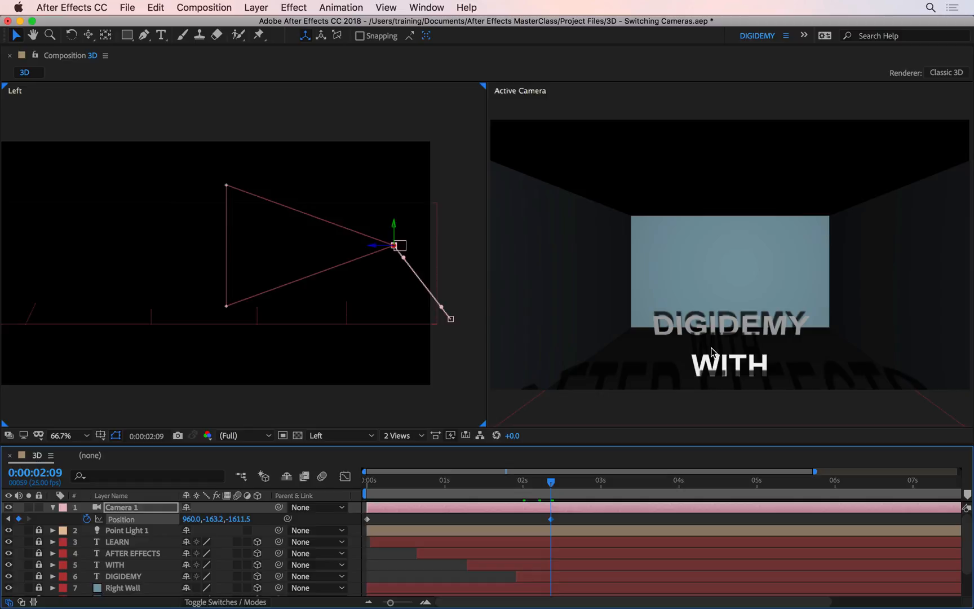
pyautogui.moveTo(764, 346)
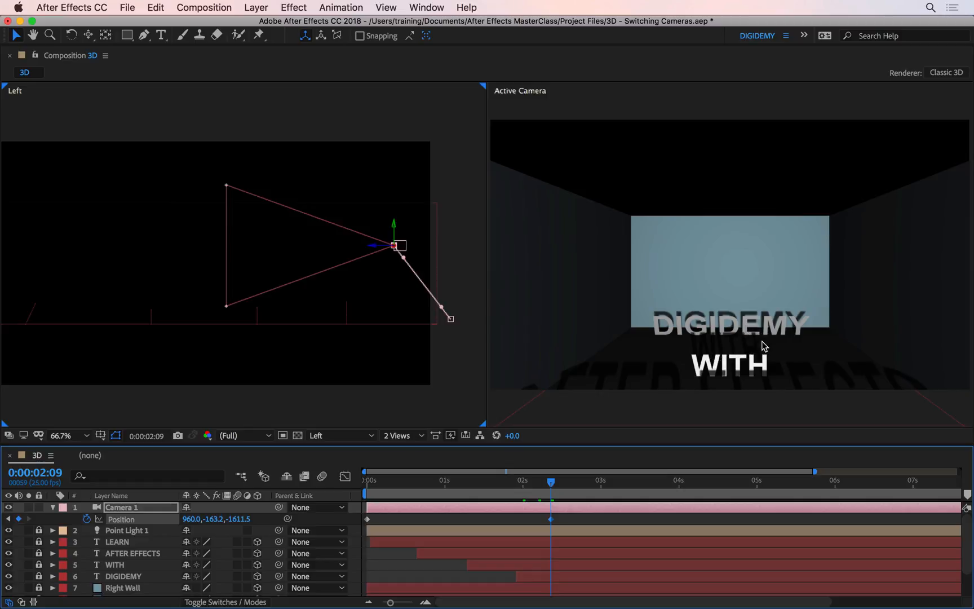
pyautogui.moveTo(749, 340)
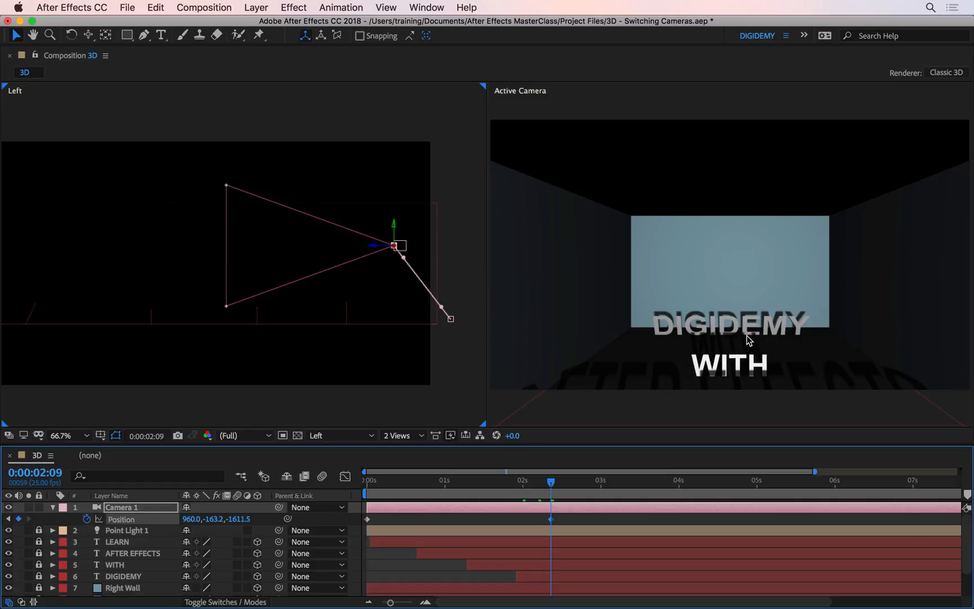
pyautogui.moveTo(715, 354)
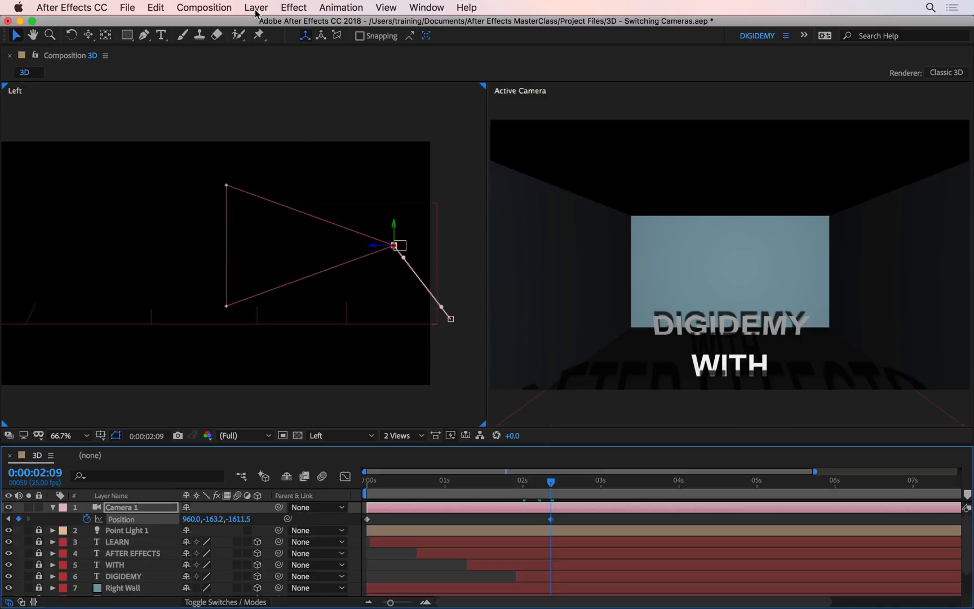
# Create a new 28mm camera layer named Camera 2 via Layer > New > Camera.
pyautogui.click(256, 8)
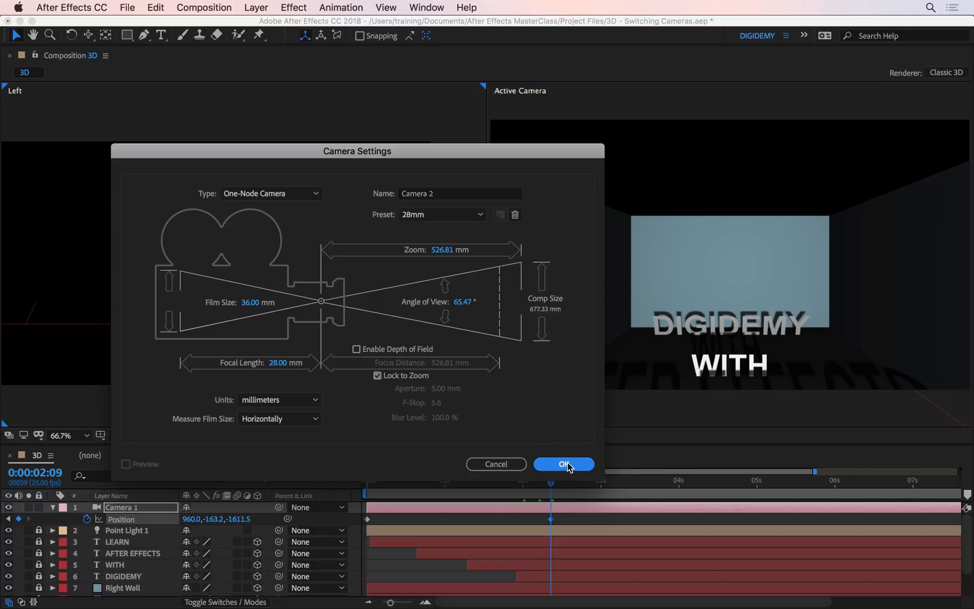
pyautogui.click(563, 465)
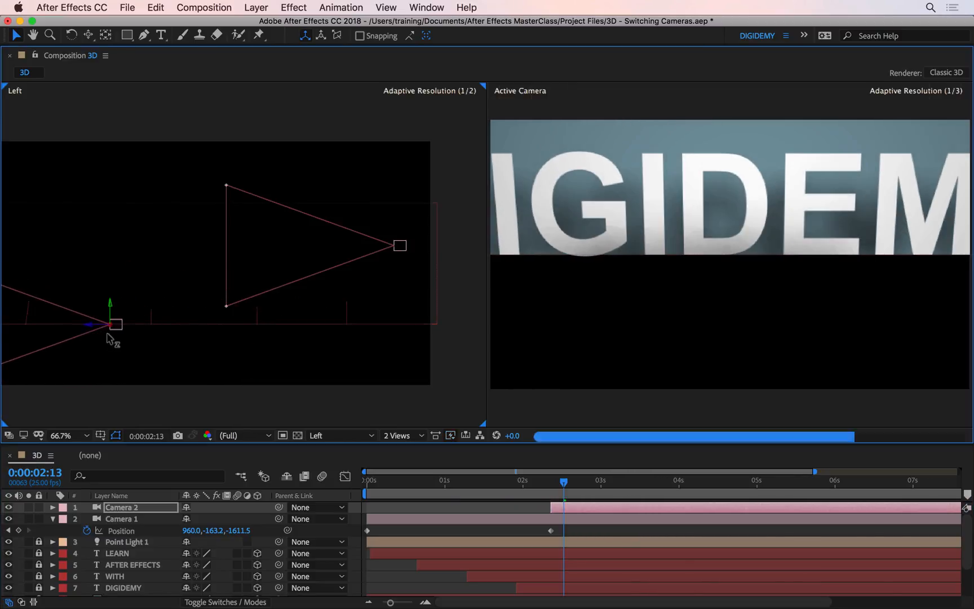
# Reposition Camera 2 in the Left view to frame DIGIDEMY fully and check the cut.
pyautogui.moveTo(115, 324); pyautogui.dragTo(133, 313)
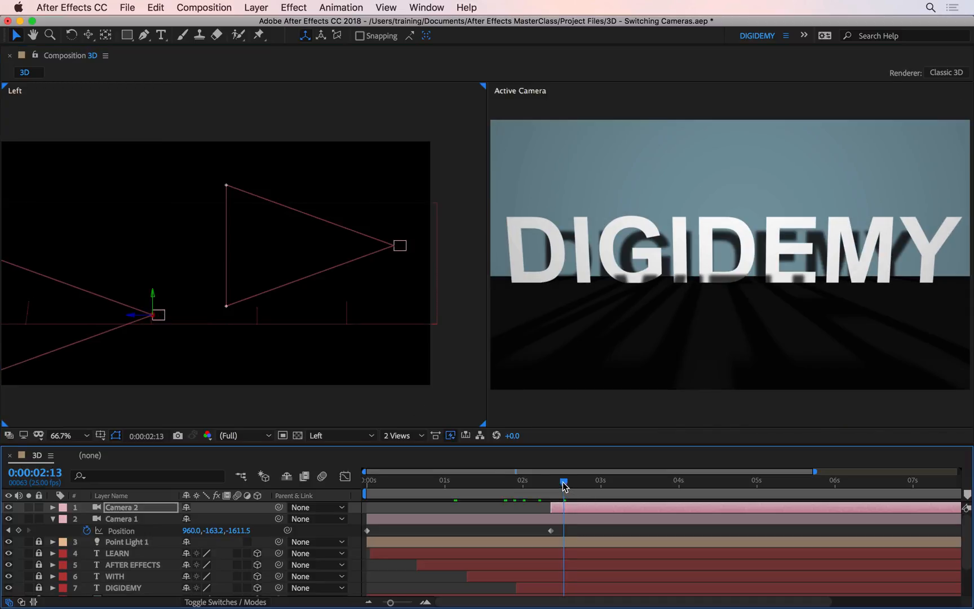
pyautogui.moveTo(564, 484); pyautogui.dragTo(493, 484)
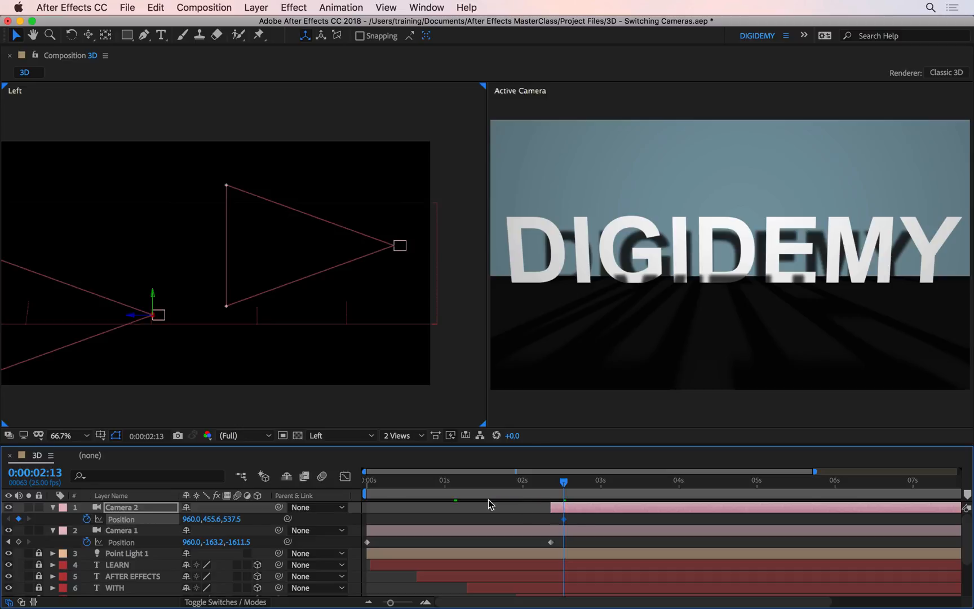
# Add a second Position keyframe on Camera 2 around four seconds.
pyautogui.click(554, 519)
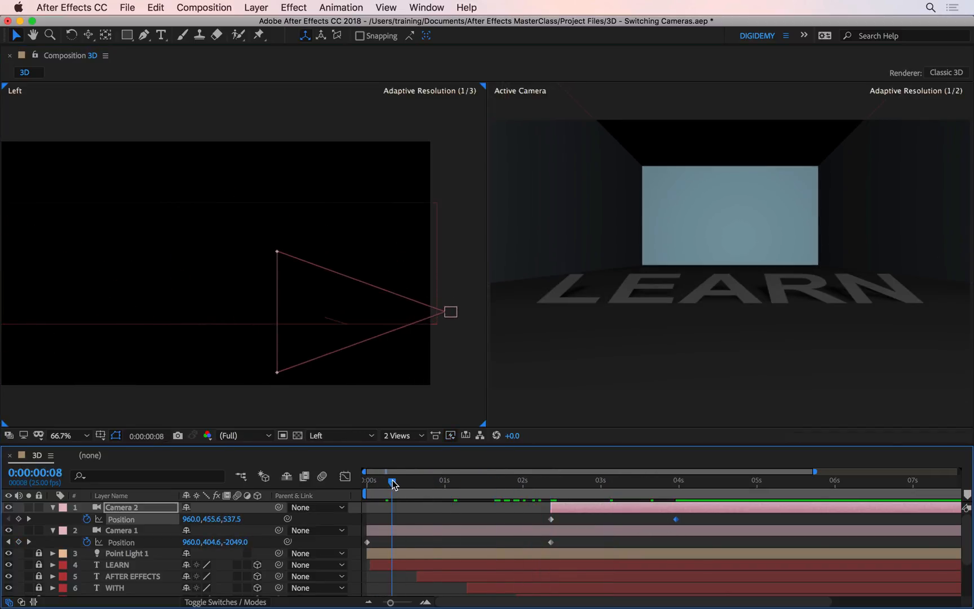
# Scrub through Camera 1's corridor move, then select the Camera 2 layer for deletion.
pyautogui.moveTo(393, 482); pyautogui.dragTo(471, 481)
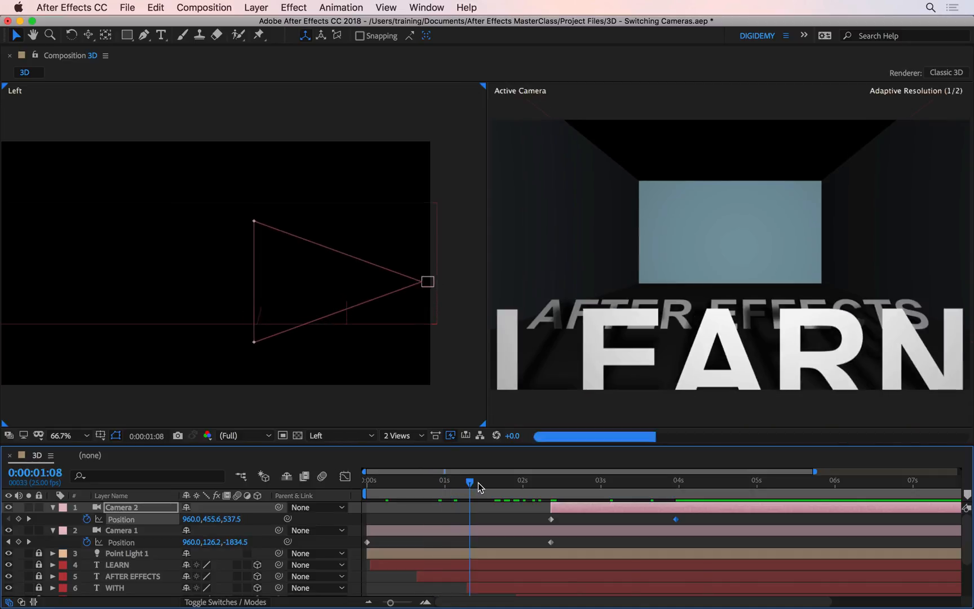
pyautogui.moveTo(470, 482); pyautogui.dragTo(515, 481)
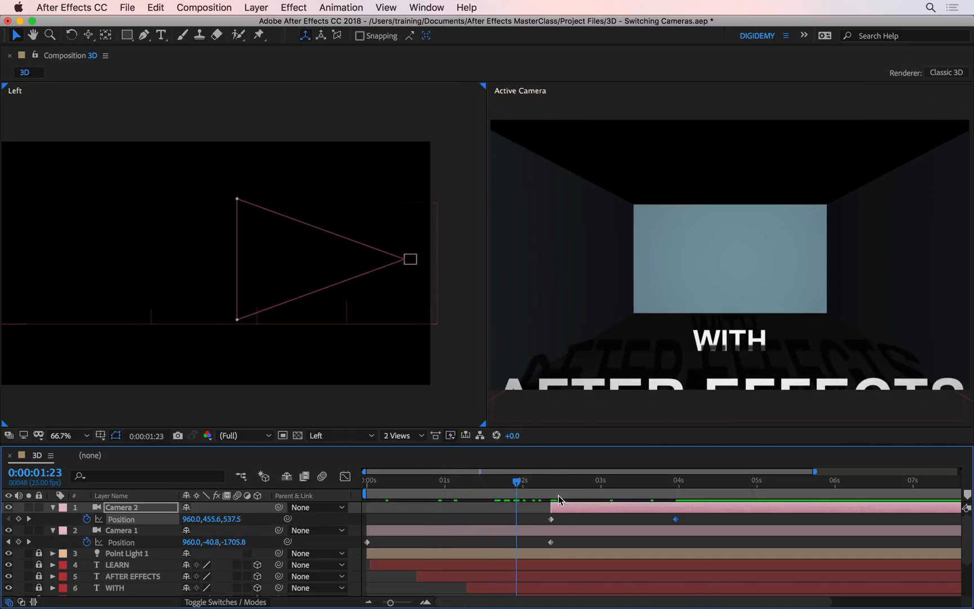
pyautogui.moveTo(517, 479); pyautogui.dragTo(560, 479)
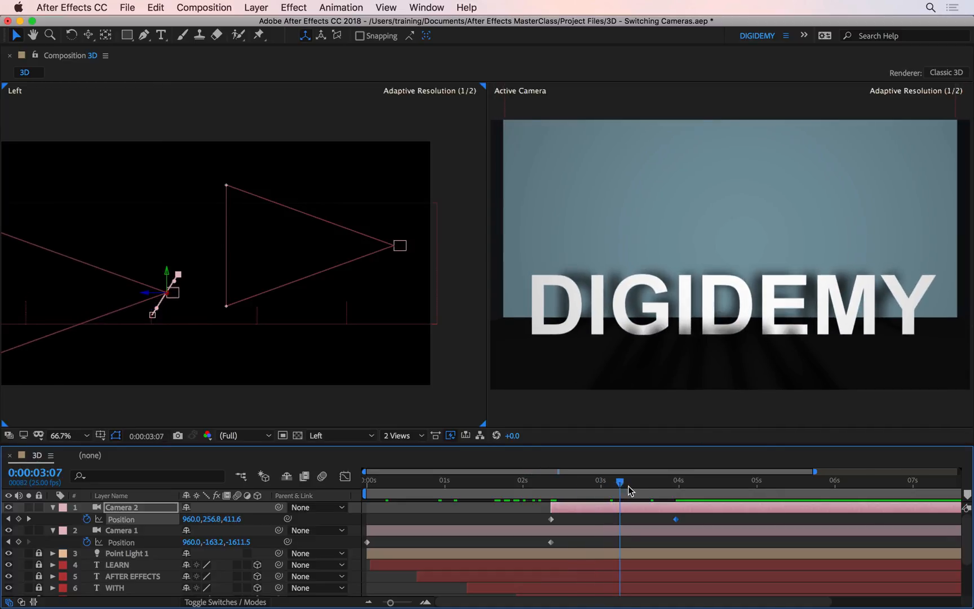
pyautogui.click(657, 483)
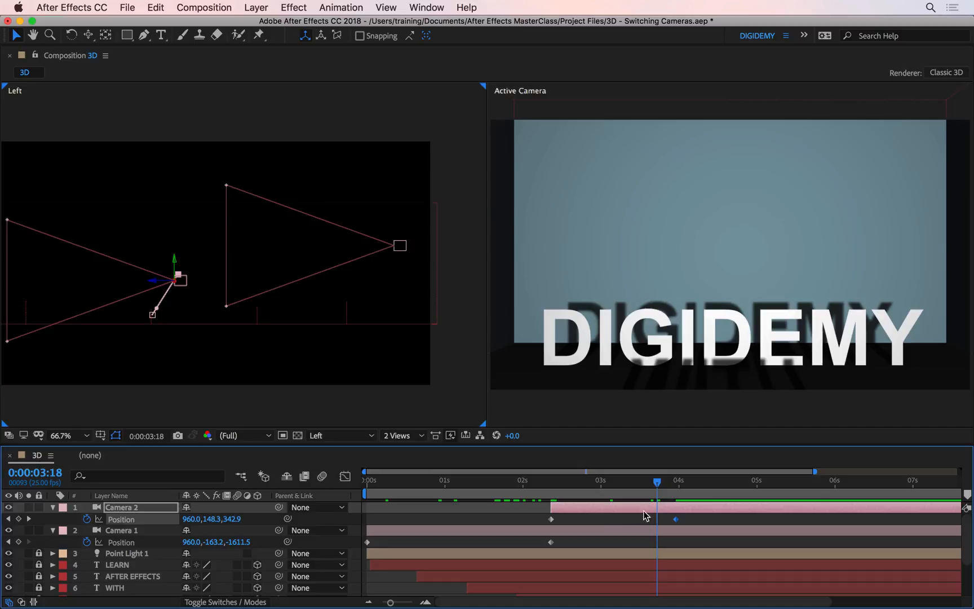
pyautogui.moveTo(657, 511)
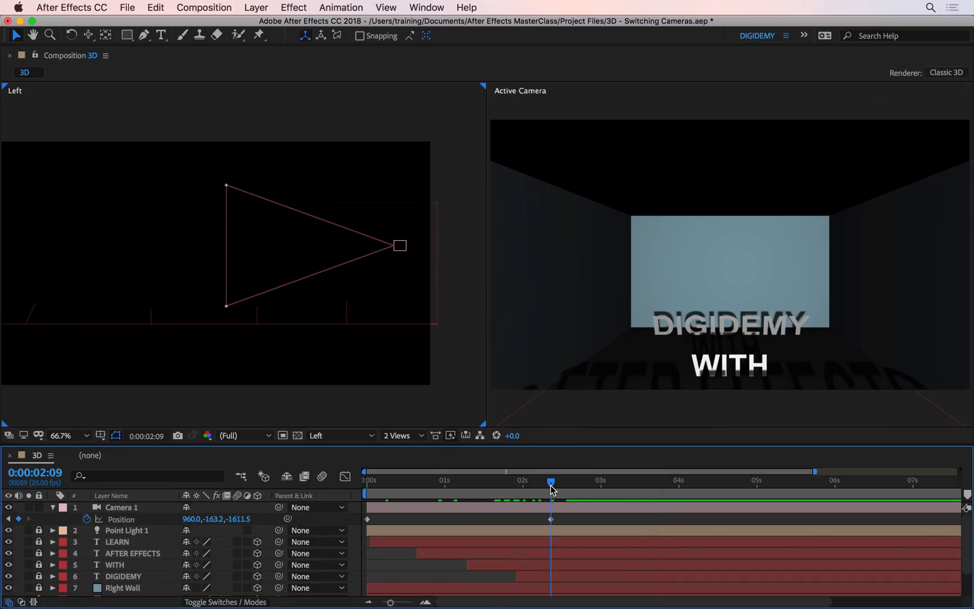
pyautogui.moveTo(567, 510)
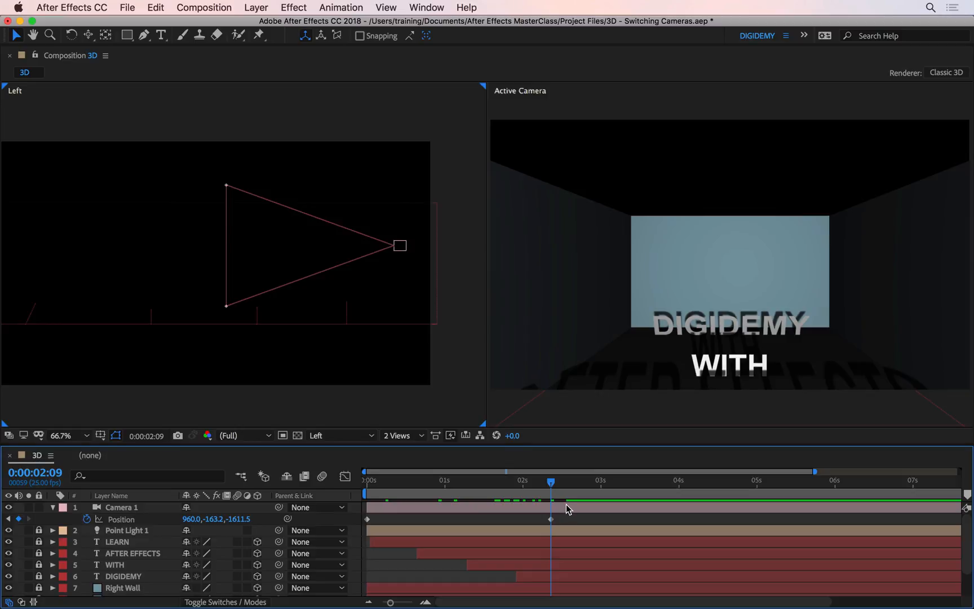
# Split Camera 1 at 2:09 with Edit > Split Layer, creating Camera 2.
pyautogui.click(154, 8)
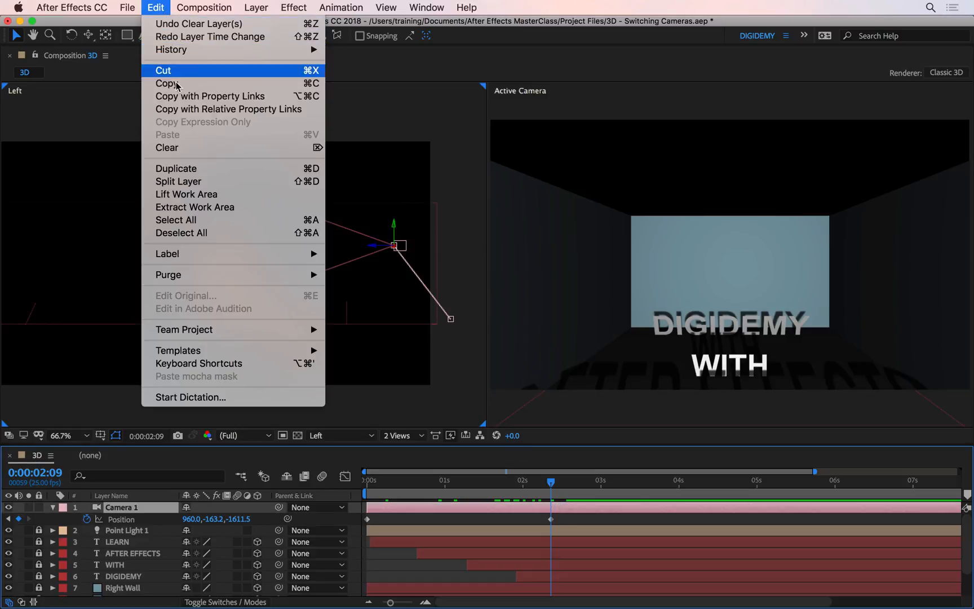
pyautogui.moveTo(178, 180)
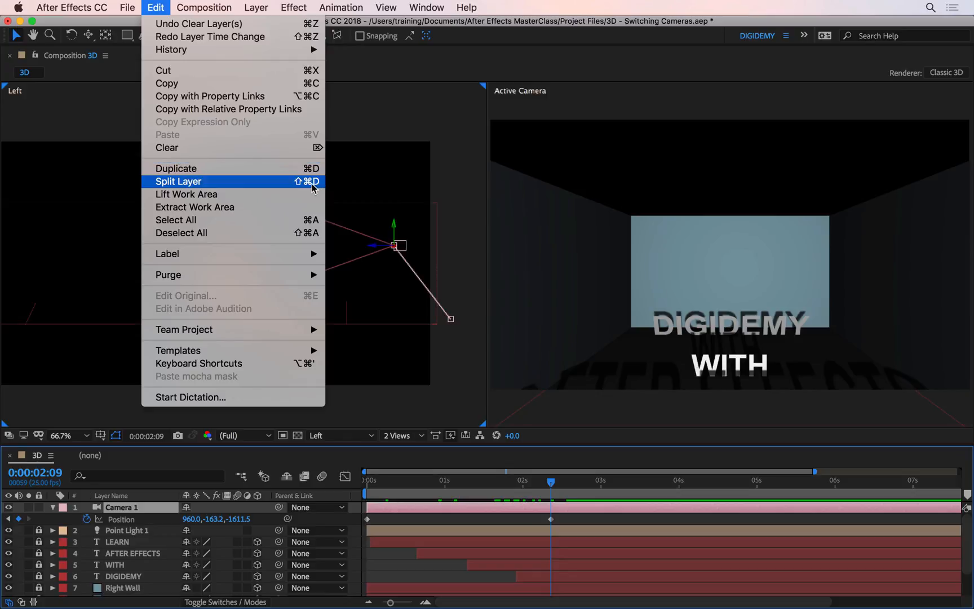
pyautogui.click(178, 182)
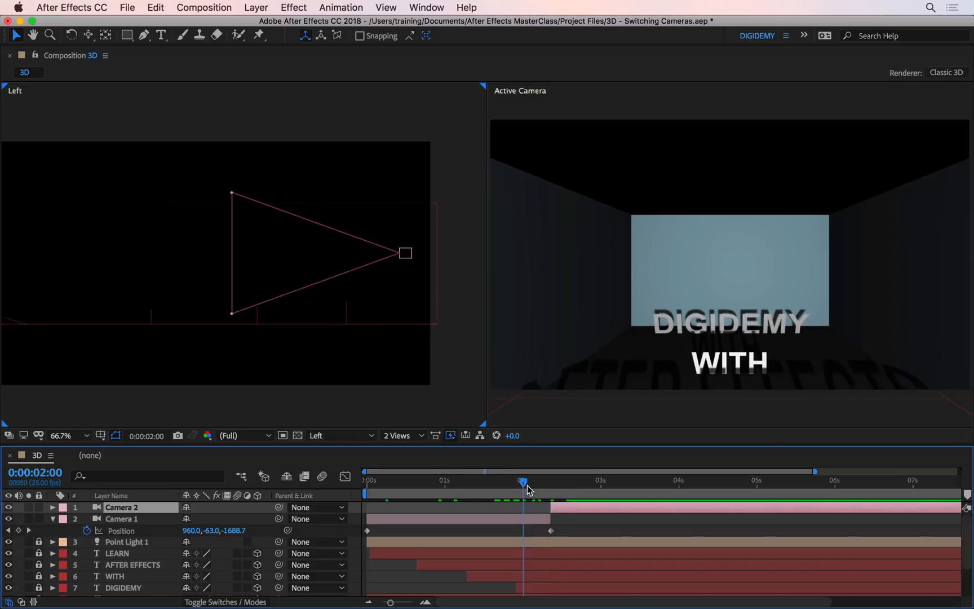
# Scrub around the 2-second mark to verify the cut from the corridor to DIGIDEMY.
pyautogui.moveTo(524, 482); pyautogui.dragTo(563, 483)
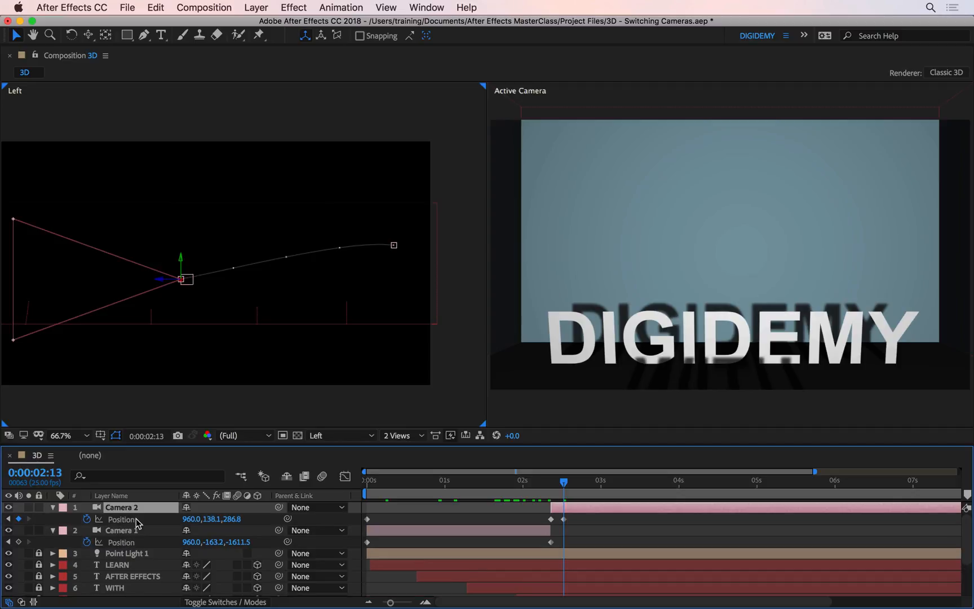
pyautogui.moveTo(89, 521)
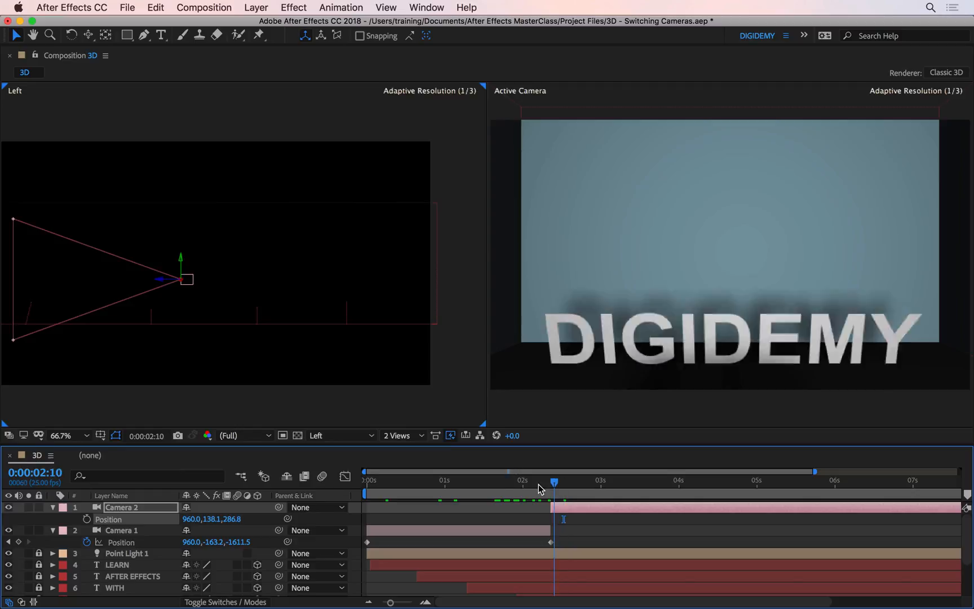
pyautogui.moveTo(553, 483); pyautogui.dragTo(492, 482)
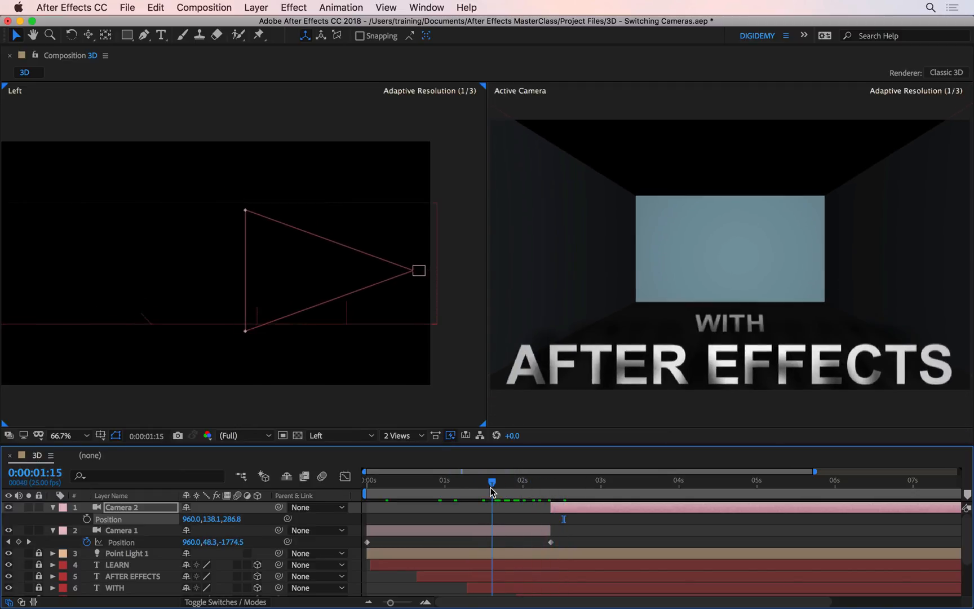
pyautogui.moveTo(491, 481); pyautogui.dragTo(538, 482)
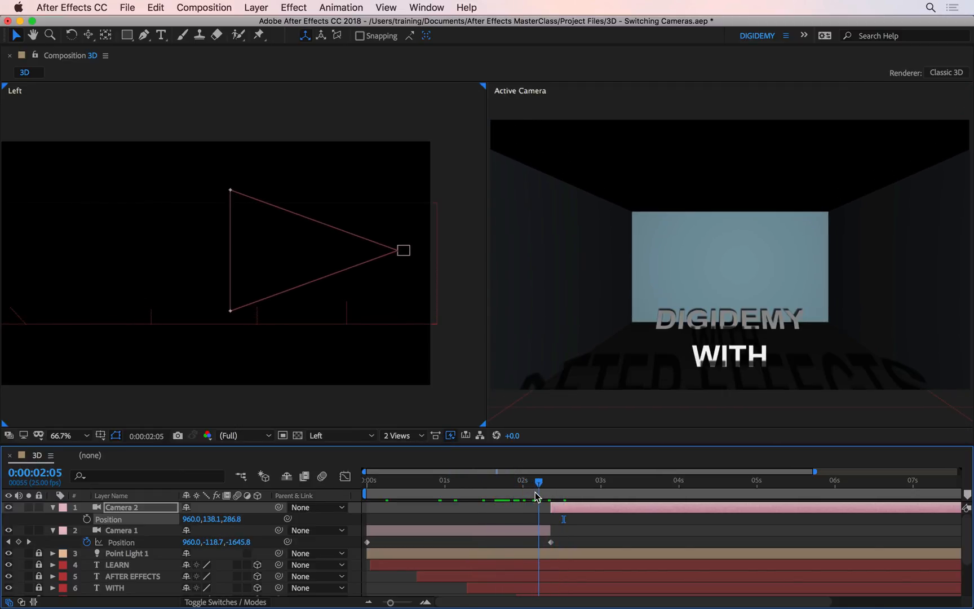
pyautogui.moveTo(539, 480); pyautogui.dragTo(564, 481)
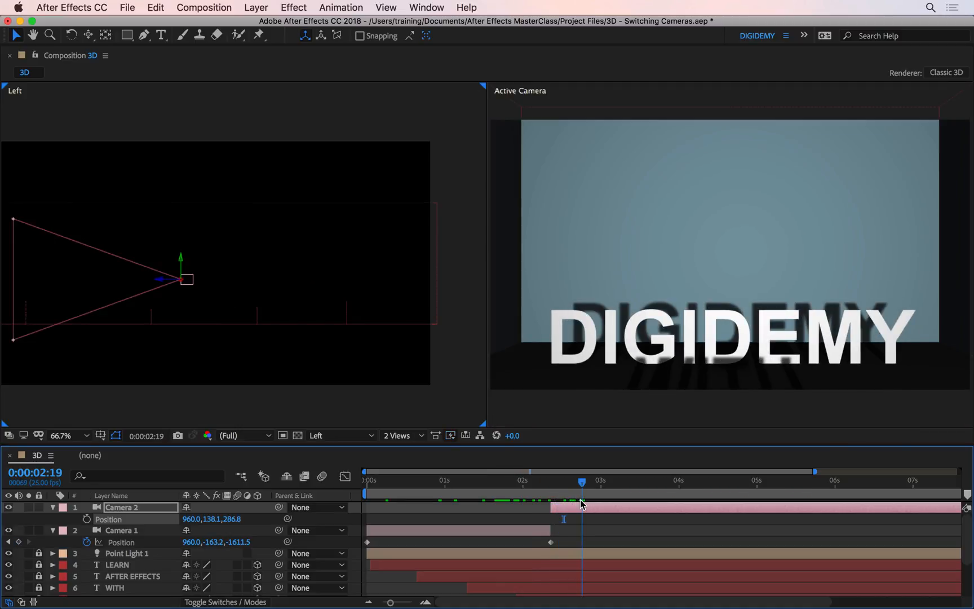
# At 3:11, lower Camera 2 and push it forward to add a second Position keyframe.
pyautogui.moveTo(582, 481); pyautogui.dragTo(552, 482)
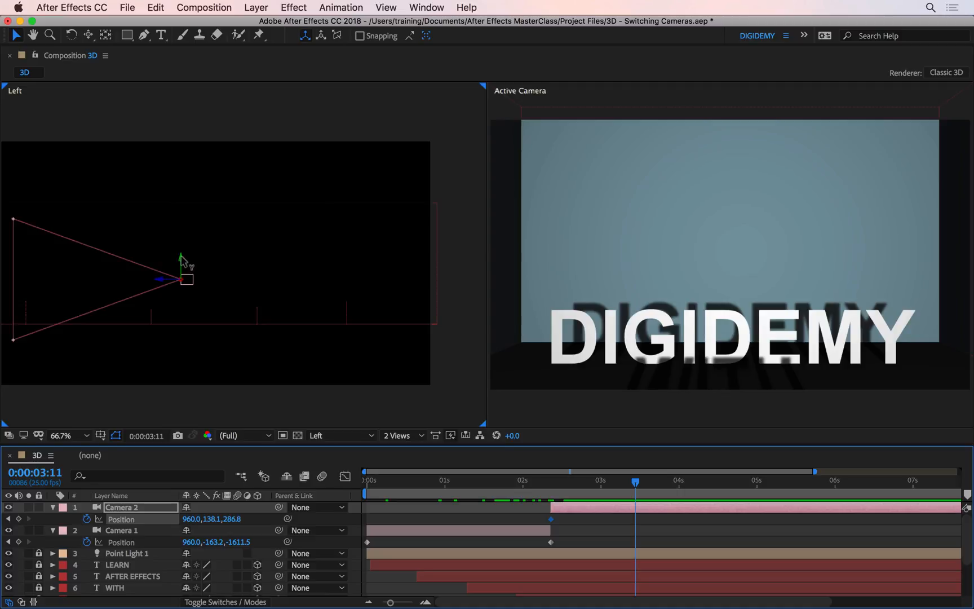
pyautogui.moveTo(188, 267); pyautogui.dragTo(171, 302)
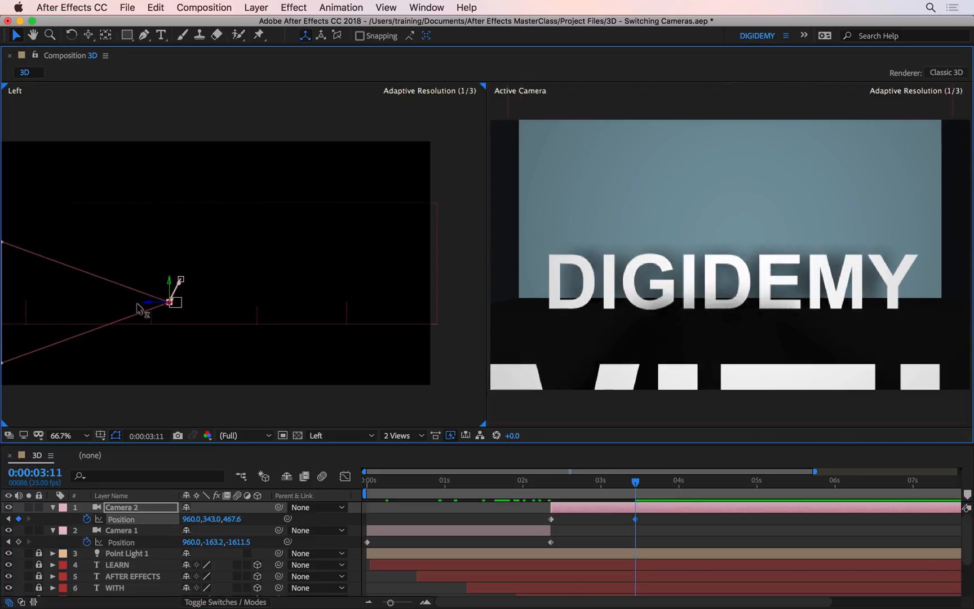
pyautogui.moveTo(168, 301); pyautogui.dragTo(146, 303)
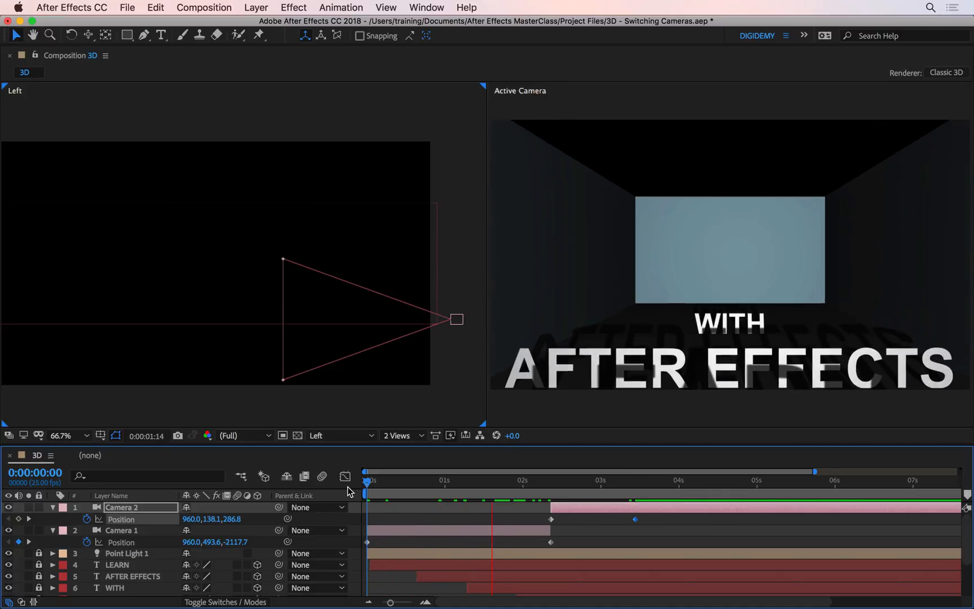
pyautogui.click(647, 481)
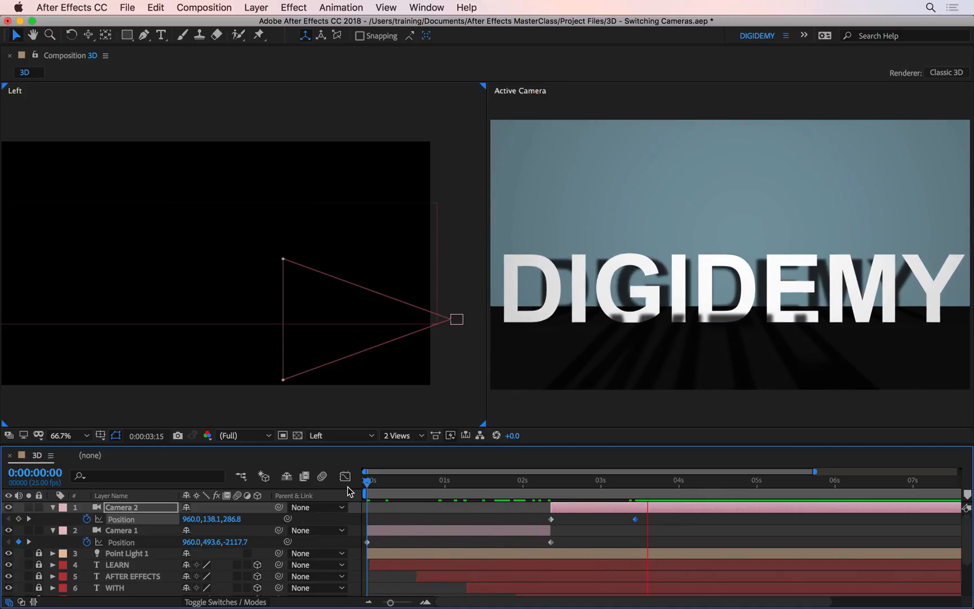